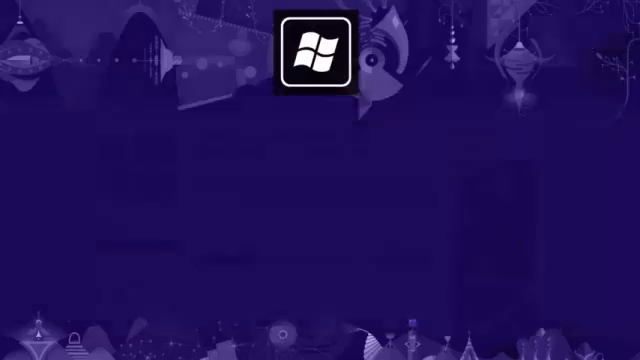
Leave the Tweetro app and return to the Start screen with the Windows key
left_click(311, 55)
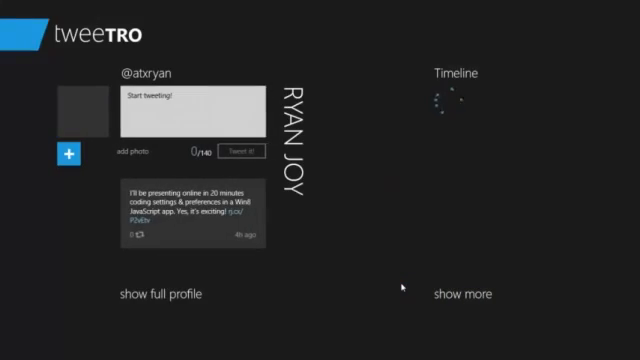
key("Win")
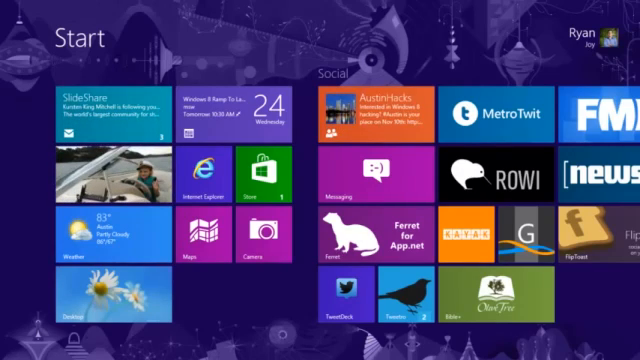
key("Win+D")
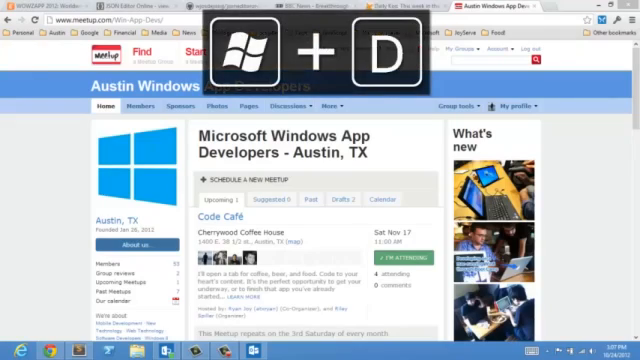
key("Win+D")
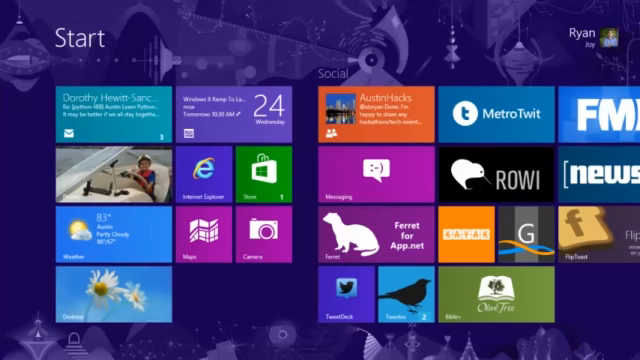
Scroll Start right to Fresh Paint's paper cranes painting, then hide its tools with Win+Z
scroll("right", 3)
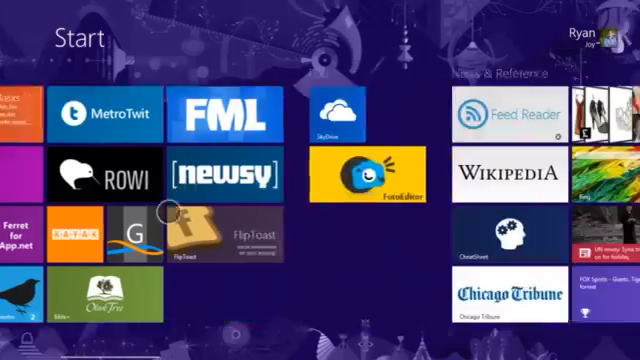
scroll("right", 3)
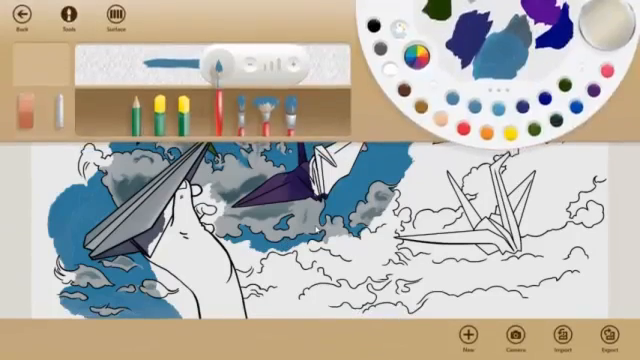
key("Win+Z")
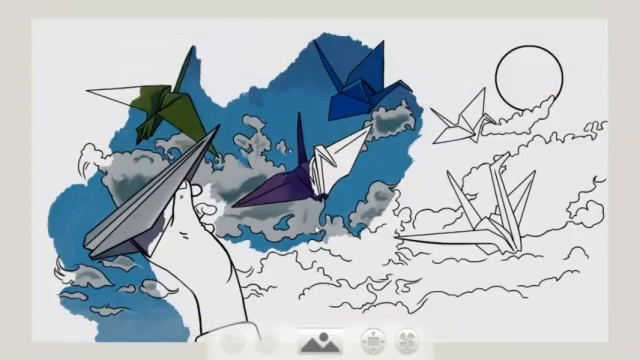
mouse_move(174, 45)
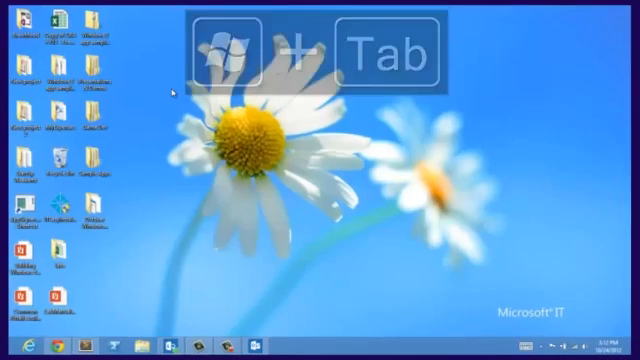
Cycle past the Chrome meetup page and Fresh Paint windows, stopping on the desktop
key("alt+tab")
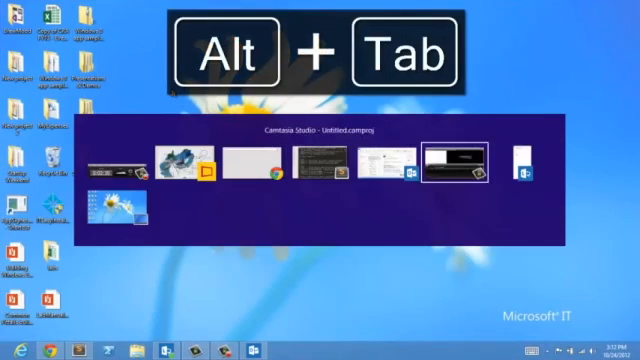
key("Tab")
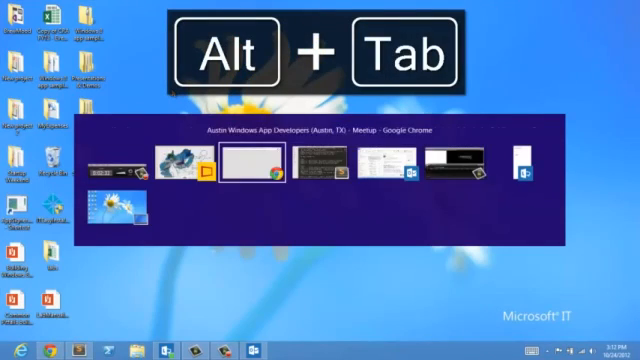
key("Tab")
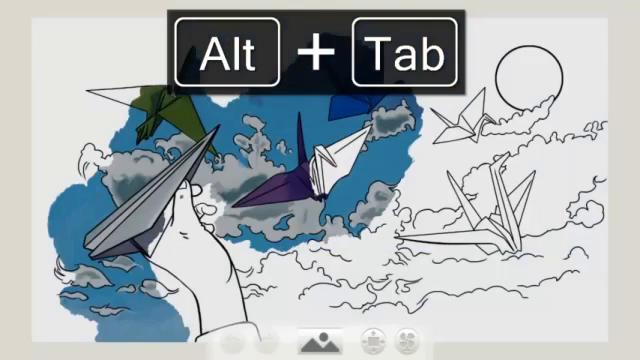
key("Alt+Tab")
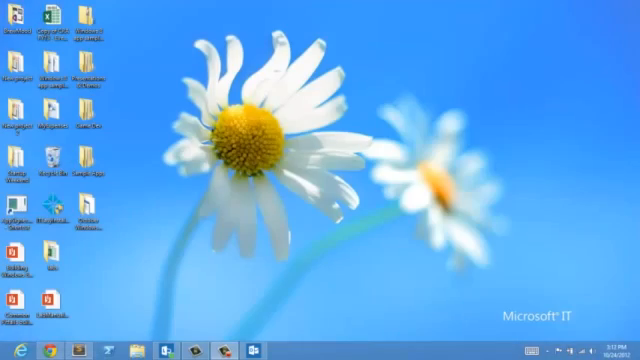
Search installed apps for 'word', listing Word 2013 among six matches, then clear it
key("Win+Q")
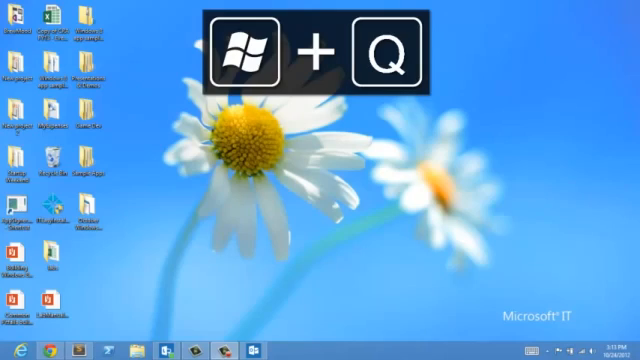
key("Win+Q")
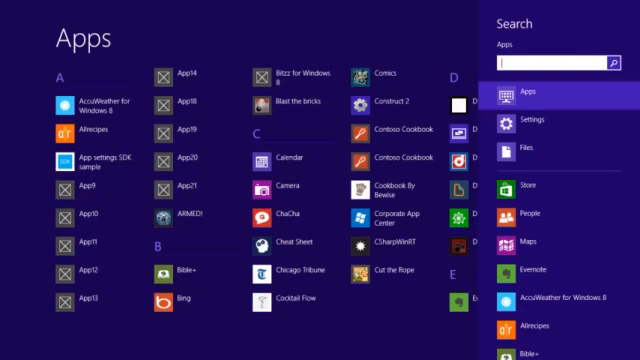
type("w")
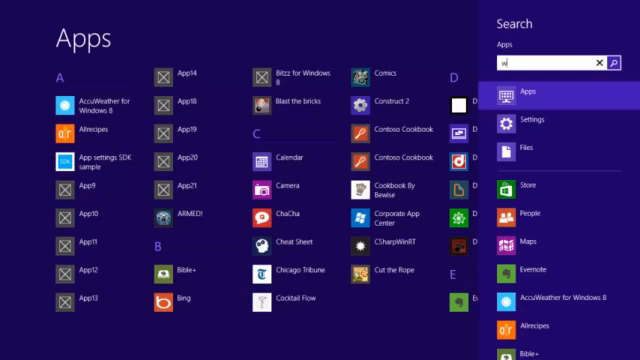
type("ord")
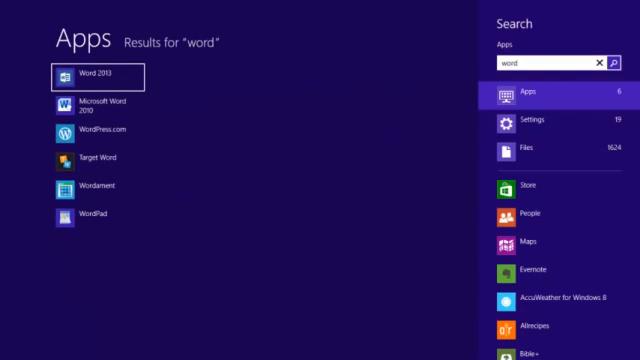
left_click(610, 64)
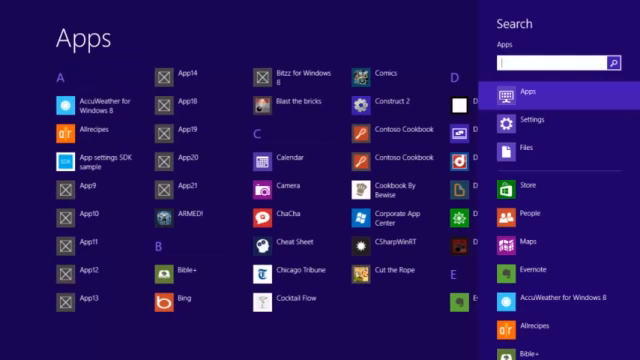
Type 'we' into the app search and clear the entry again
type("w")
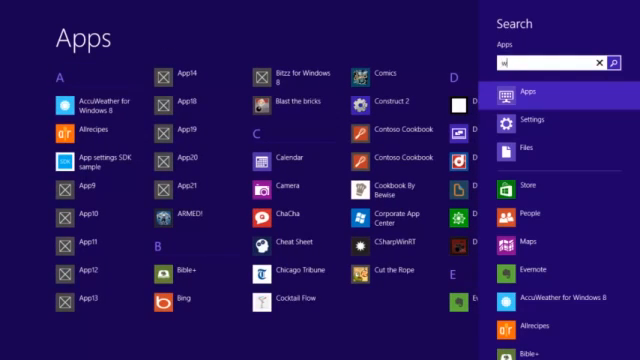
type("e")
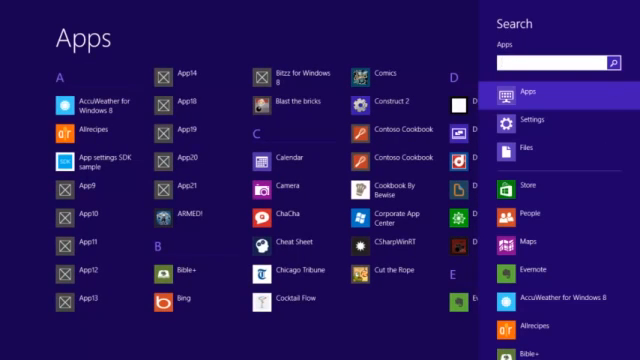
left_click(551, 91)
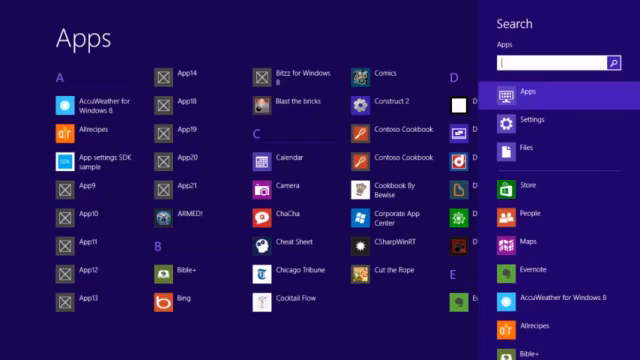
Search settings for 'user' via Win+W, getting 19 results, then return to Start
key("Win+W")
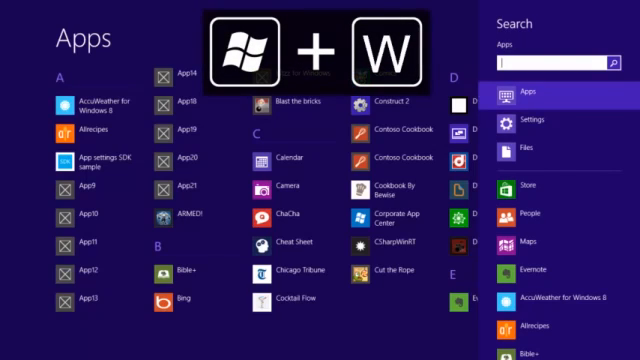
left_click(545, 123)
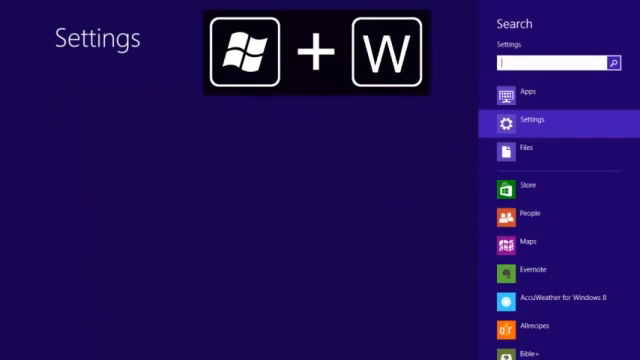
type("user")
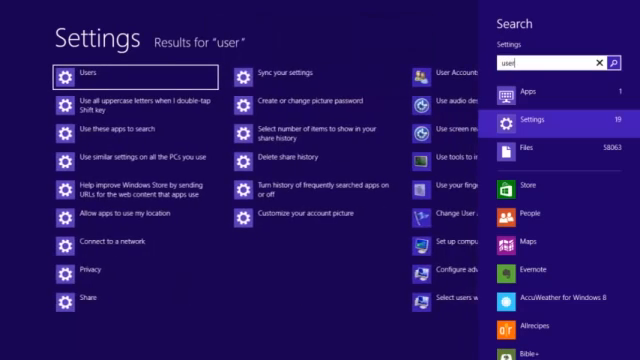
left_click(594, 63)
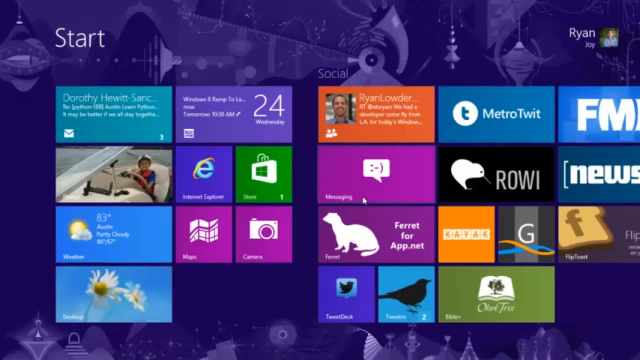
Switch from the Start screen back to Fresh Paint's paper-crane painting
key("Win+C")
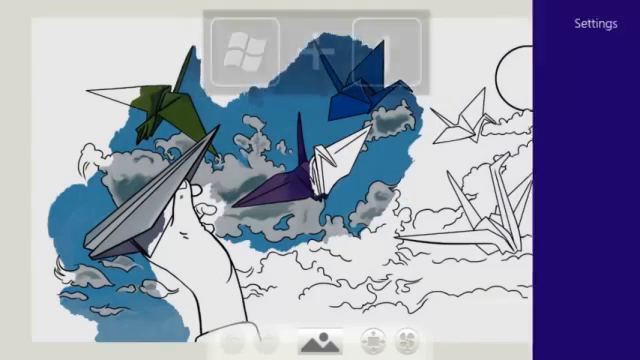
Open the Settings charm pane for Fresh Paint with Win+I
key("Win+I")
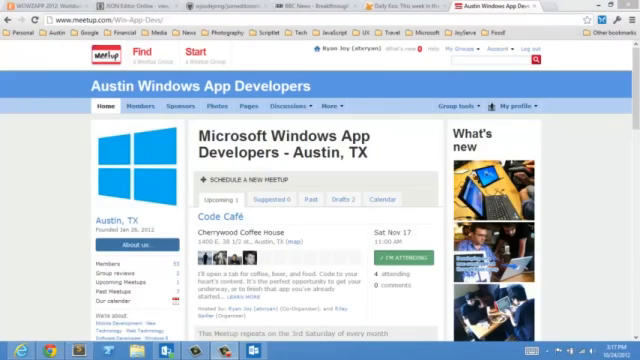
Launch a command prompt by running 'cmd', then go to Start and reopen Run
key("Win+r")
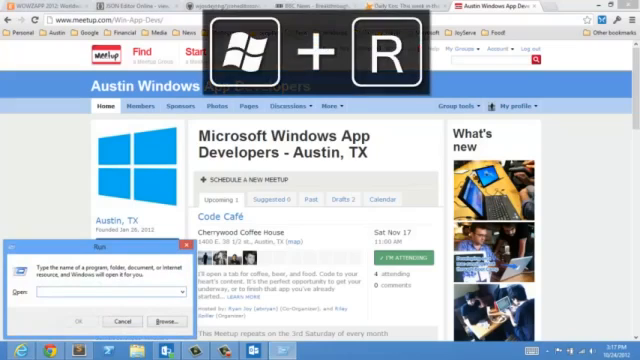
type("cmd")
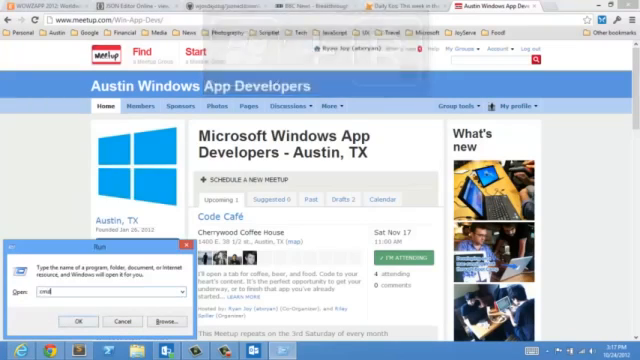
left_click(75, 321)
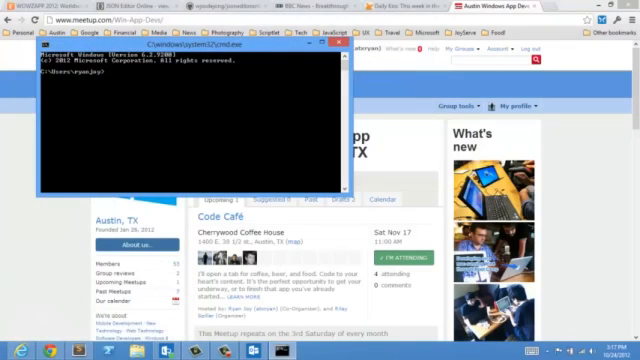
key("Win")
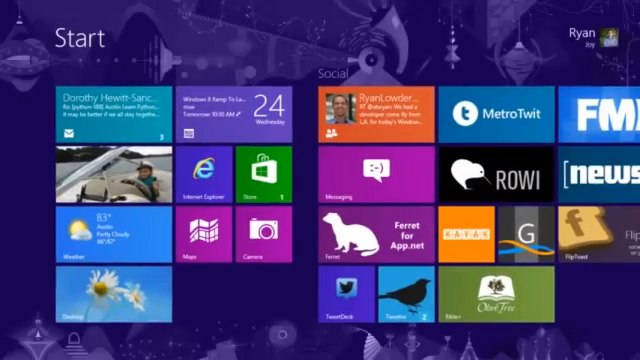
key("Win+R")
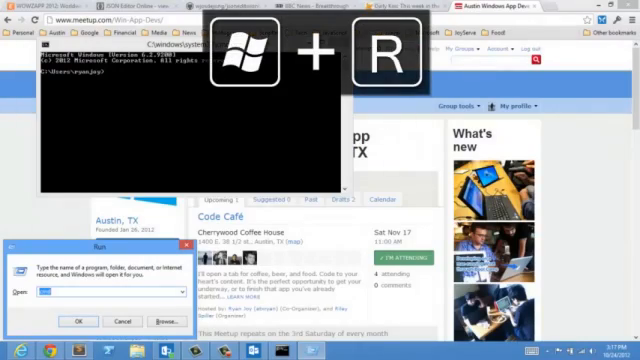